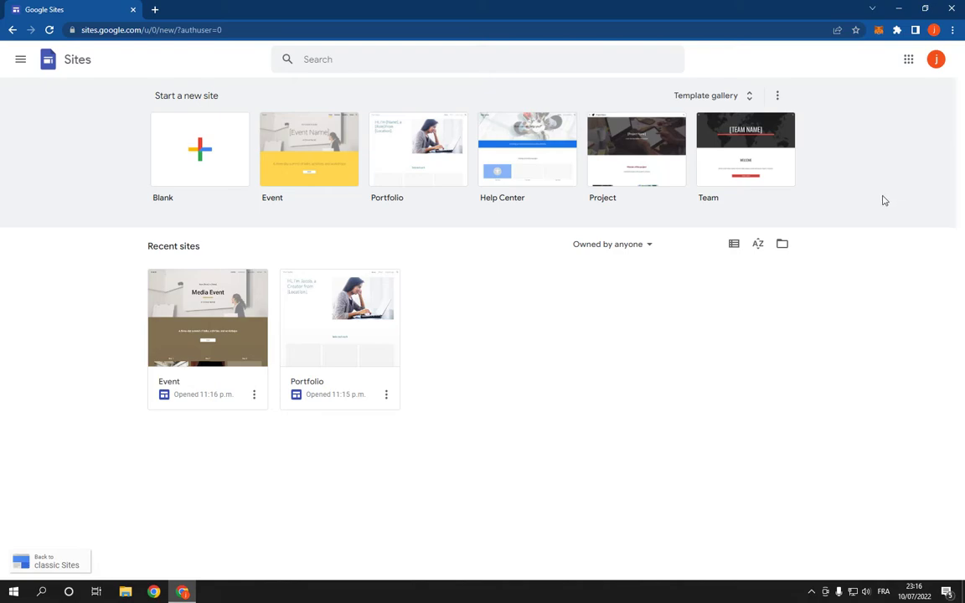
mouse_move(740, 99)
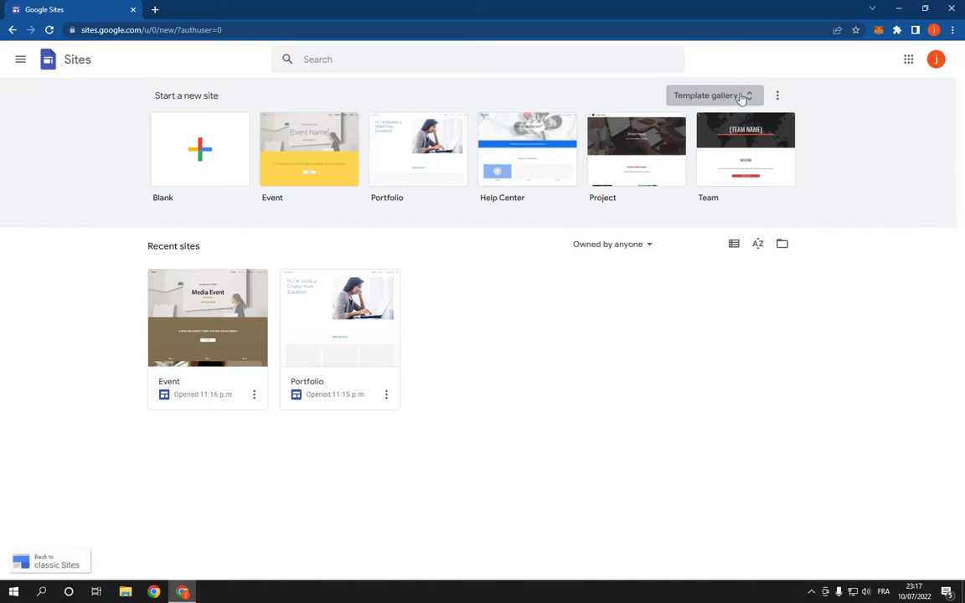
Open the Template gallery and scroll down past the Work templates to Education
left_click(715, 94)
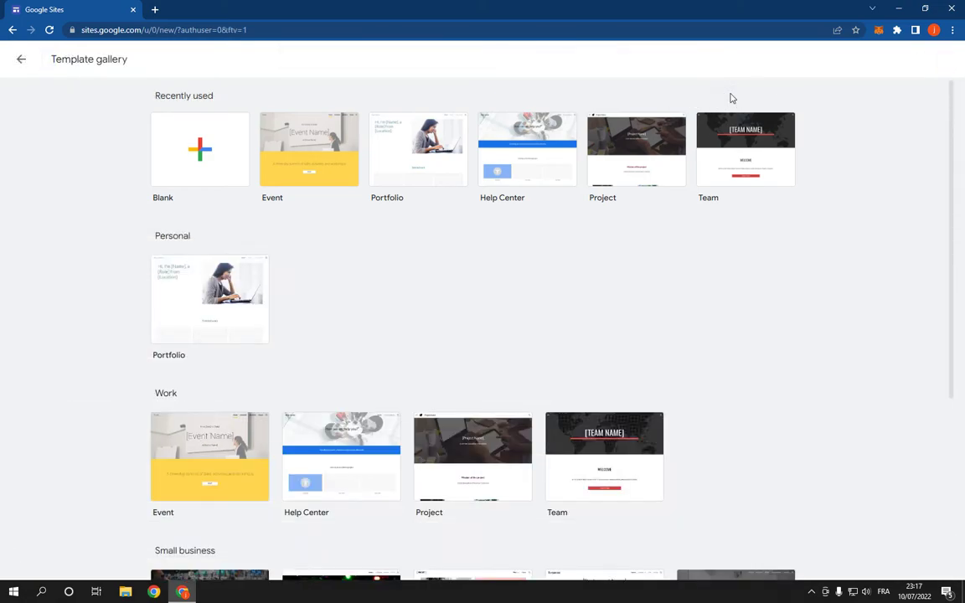
mouse_move(592, 197)
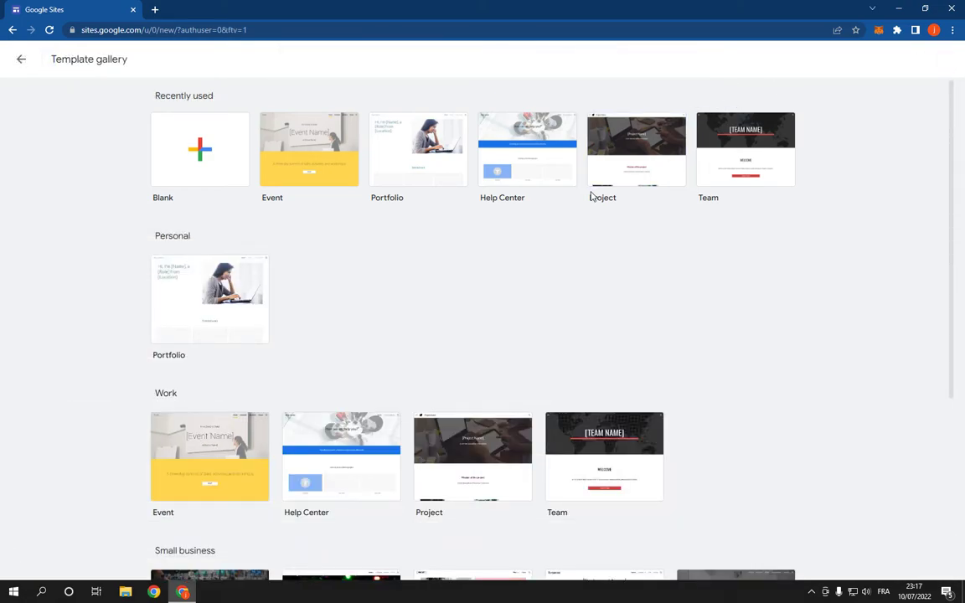
scroll("down", 3)
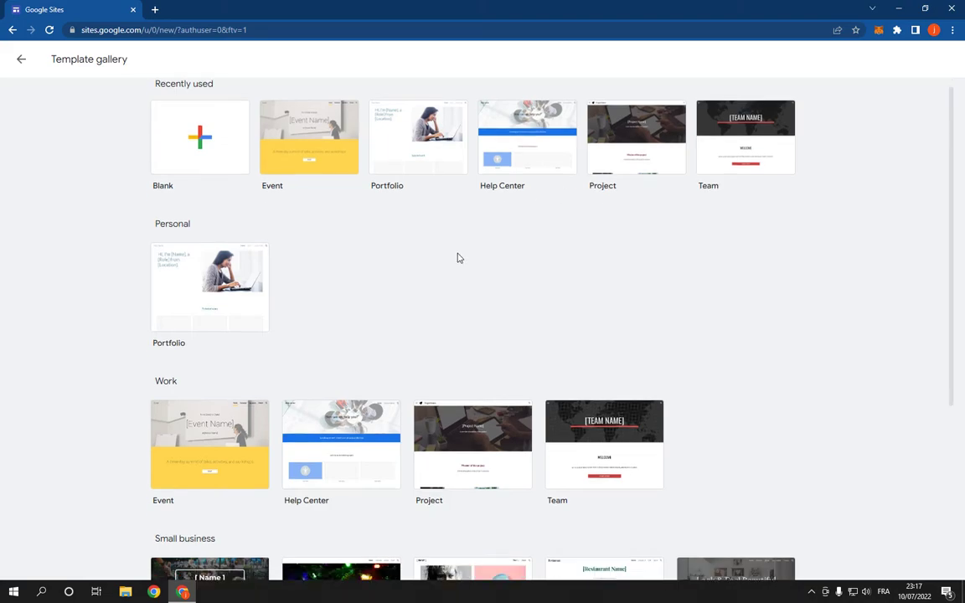
scroll("down", 3)
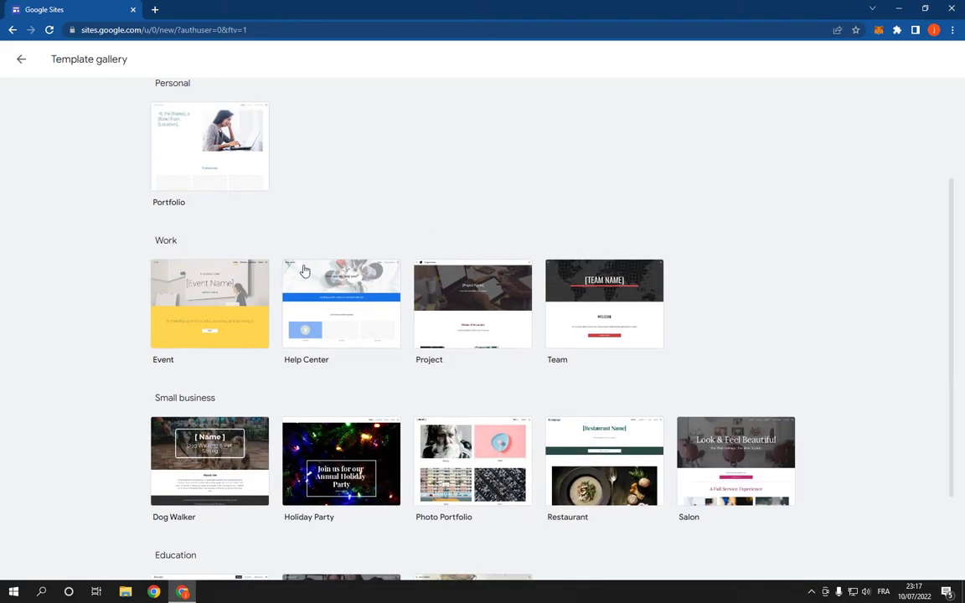
mouse_move(360, 318)
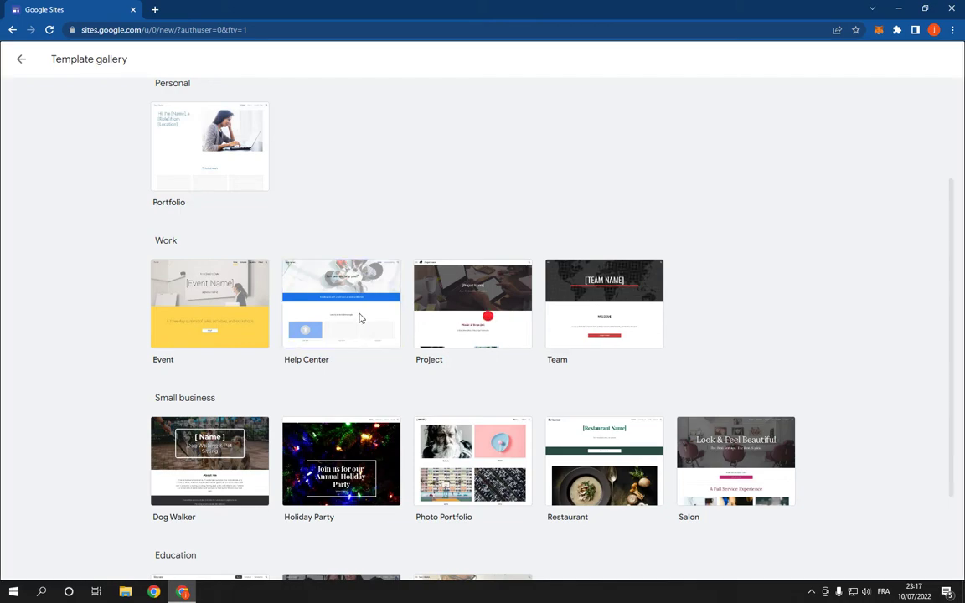
mouse_move(388, 309)
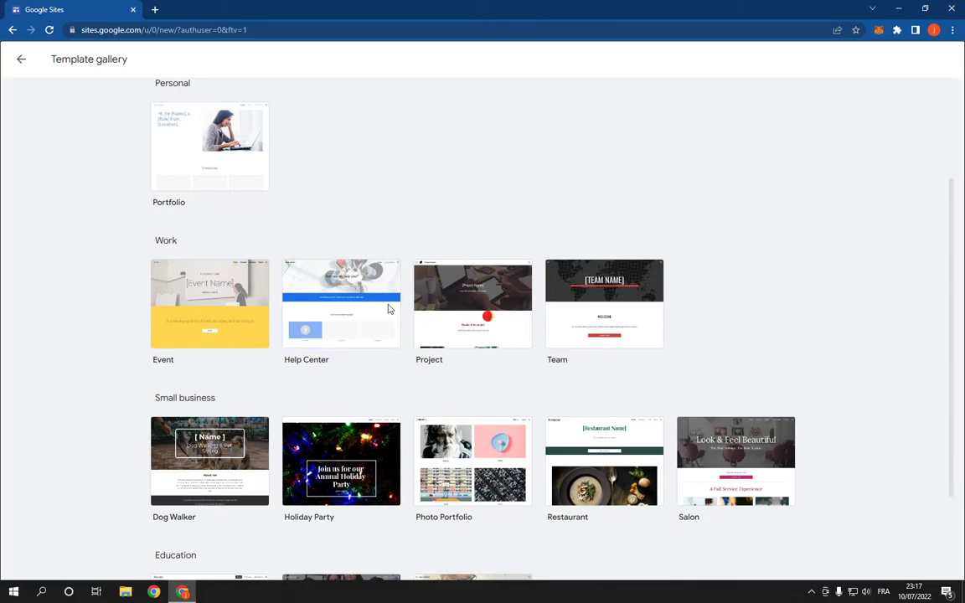
Start a site from the Help Center template and select its header
left_click(340, 304)
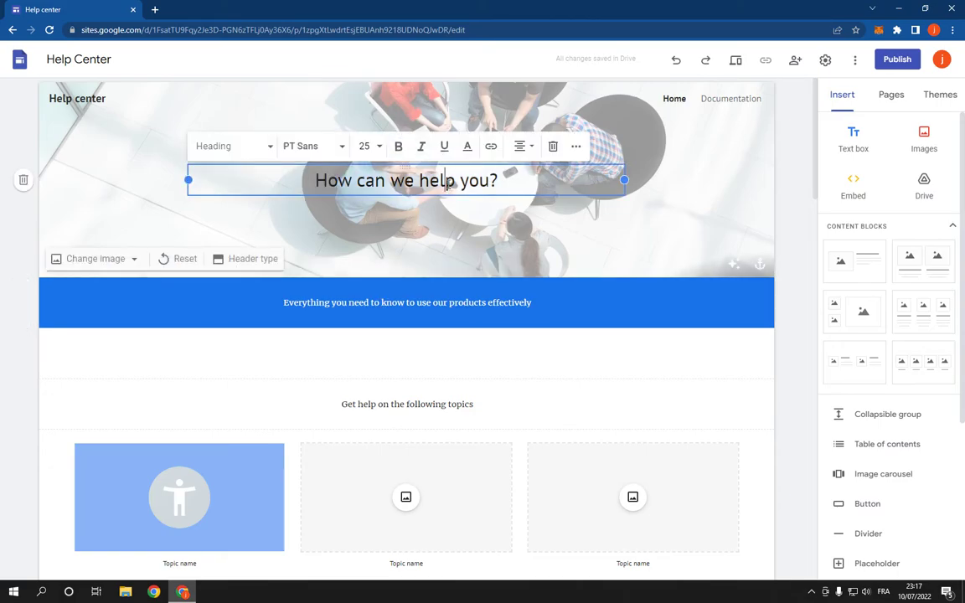
left_click(365, 146)
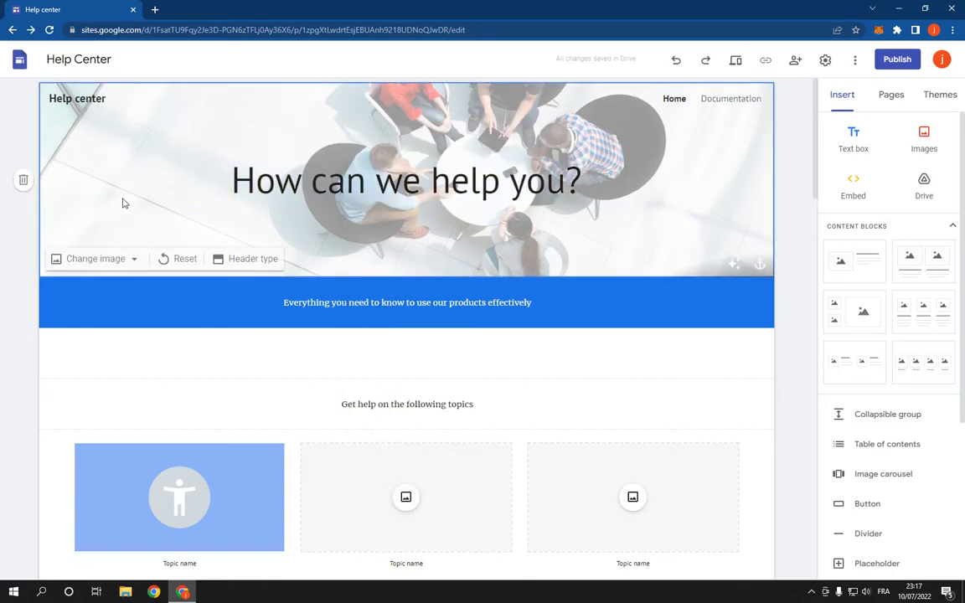
Swap the header's office photo for the dark bokeh image from the Gallery
left_click(94, 257)
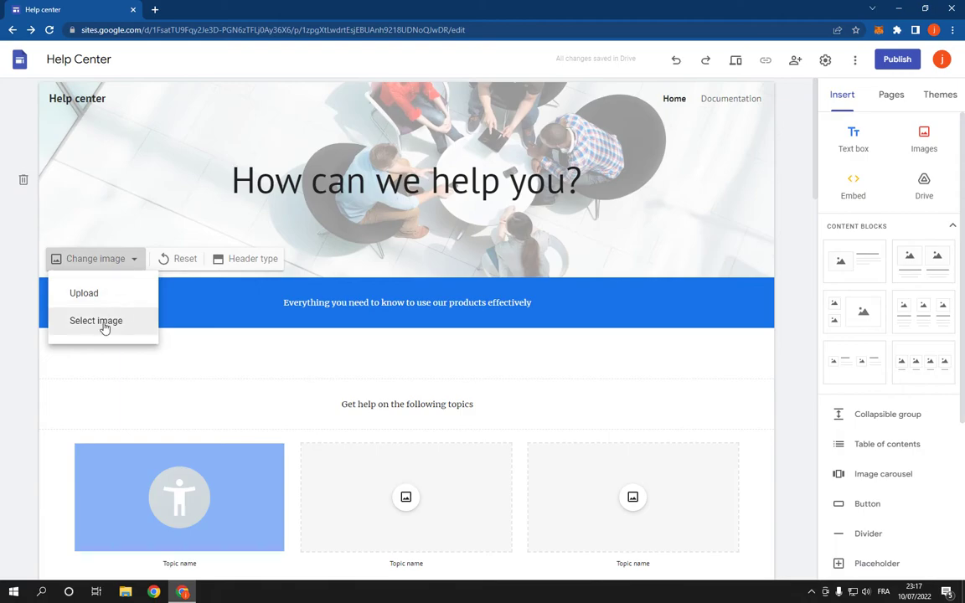
left_click(96, 320)
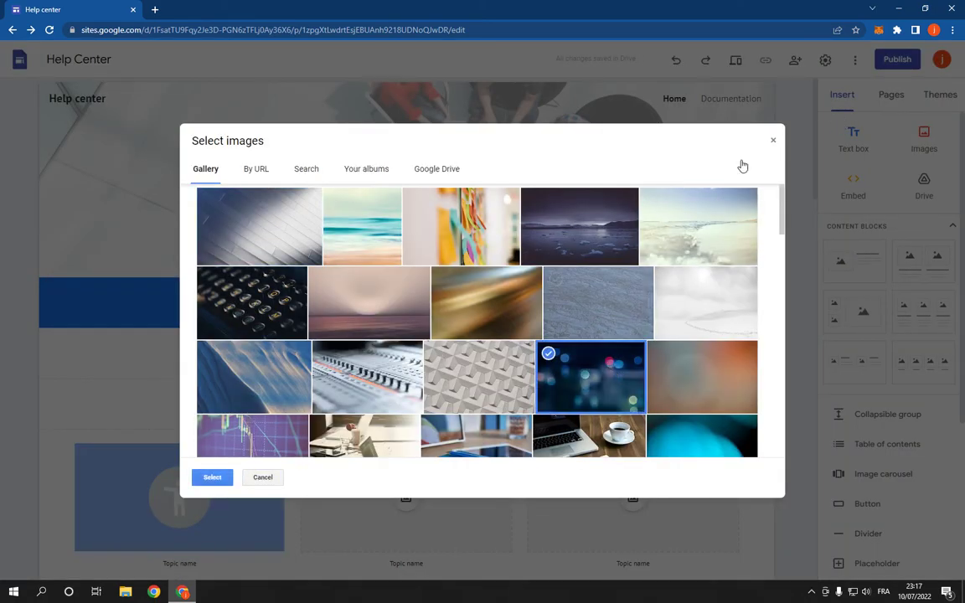
left_click(212, 477)
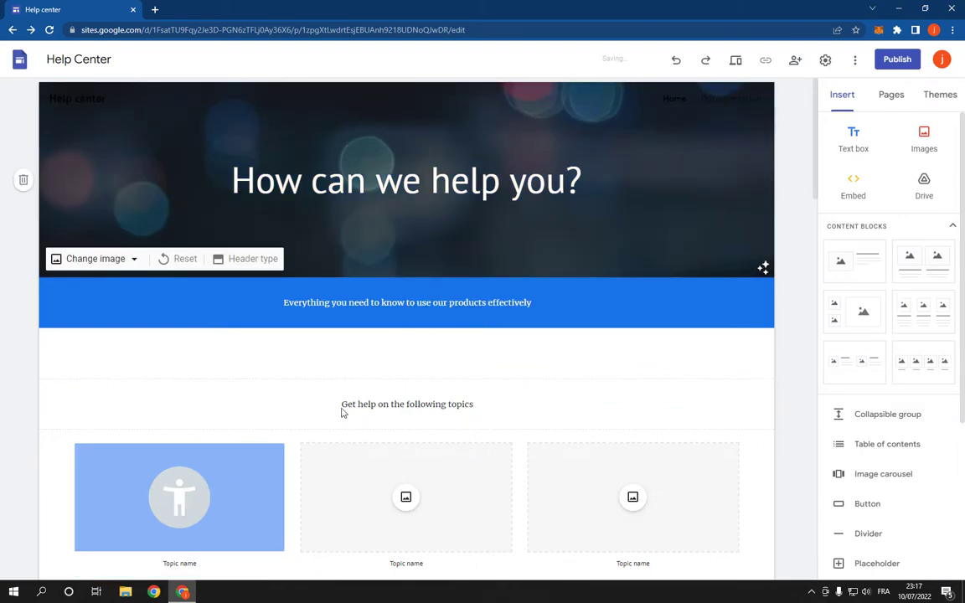
mouse_move(356, 450)
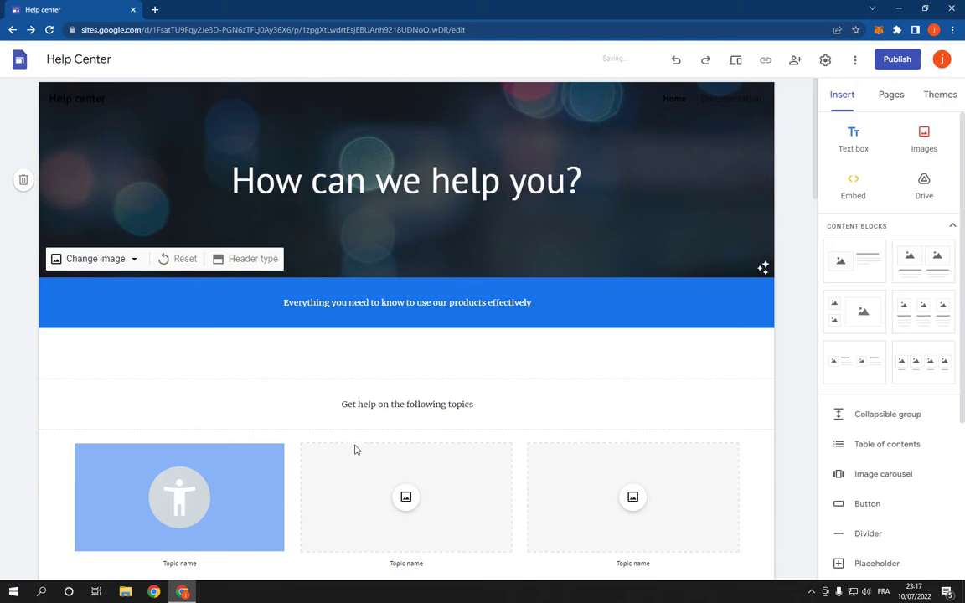
scroll("down", 3)
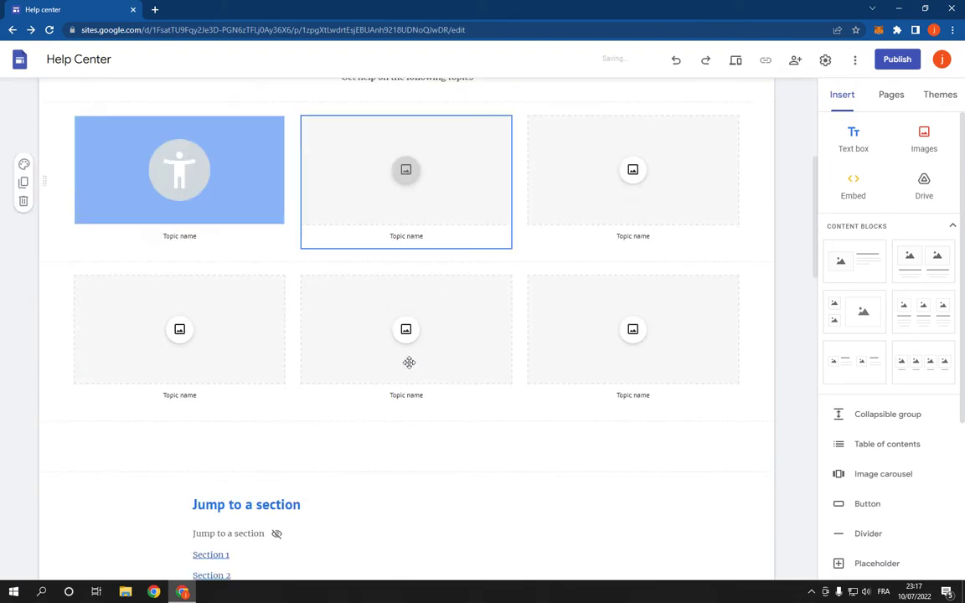
scroll("down", 3)
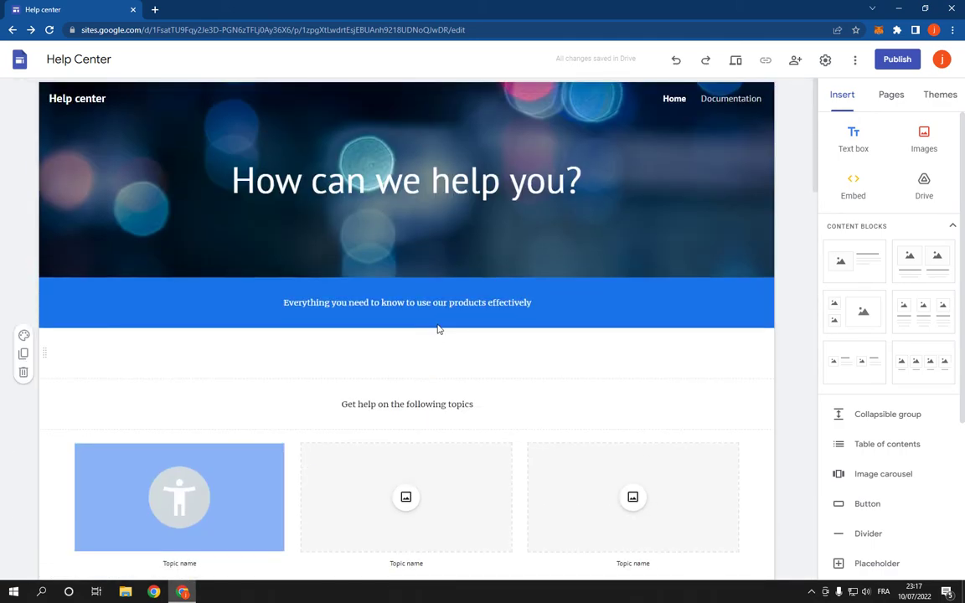
mouse_move(897, 59)
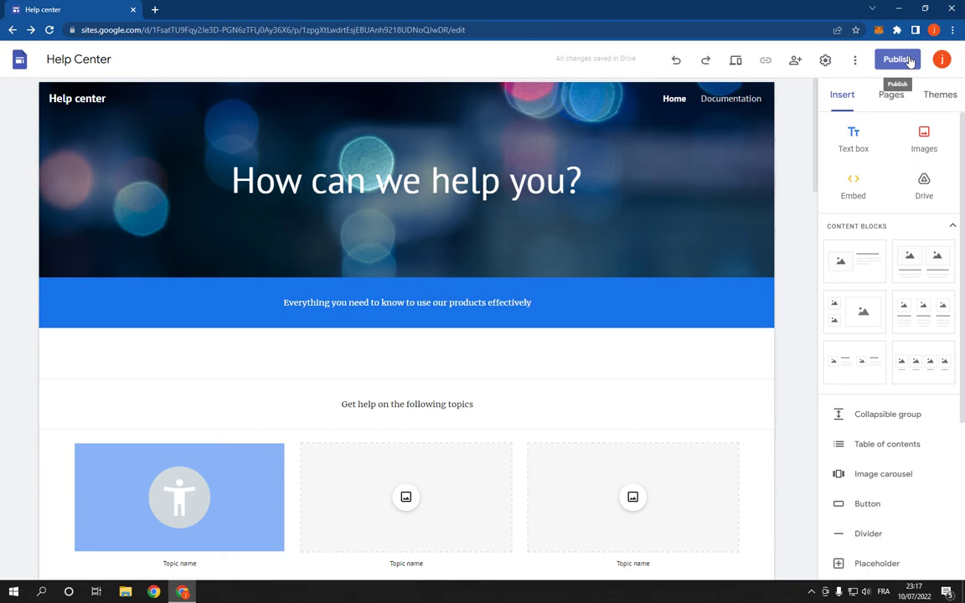